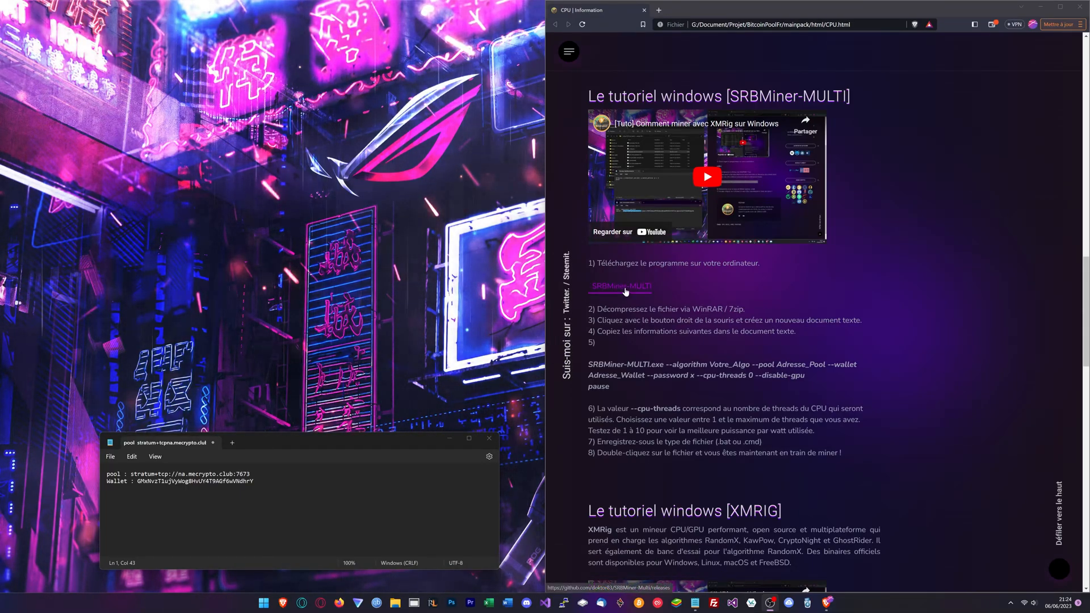
- Download SRBMiner-Multi-2-2-8-win64.zip from the GitHub v2.2.8 release and close the releases tab
click(621, 286)
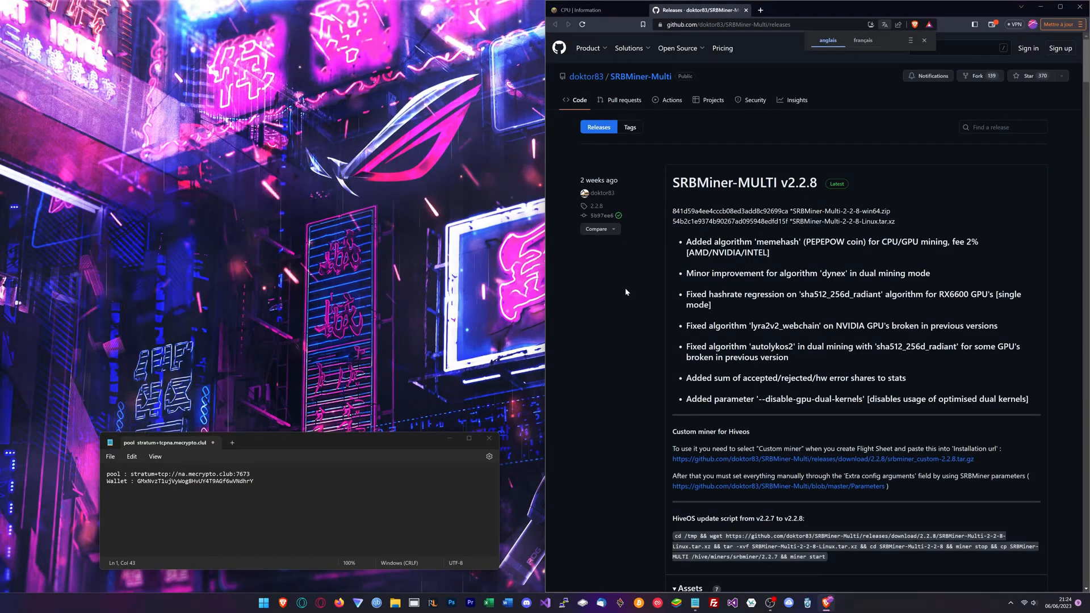
scroll(down, 3)
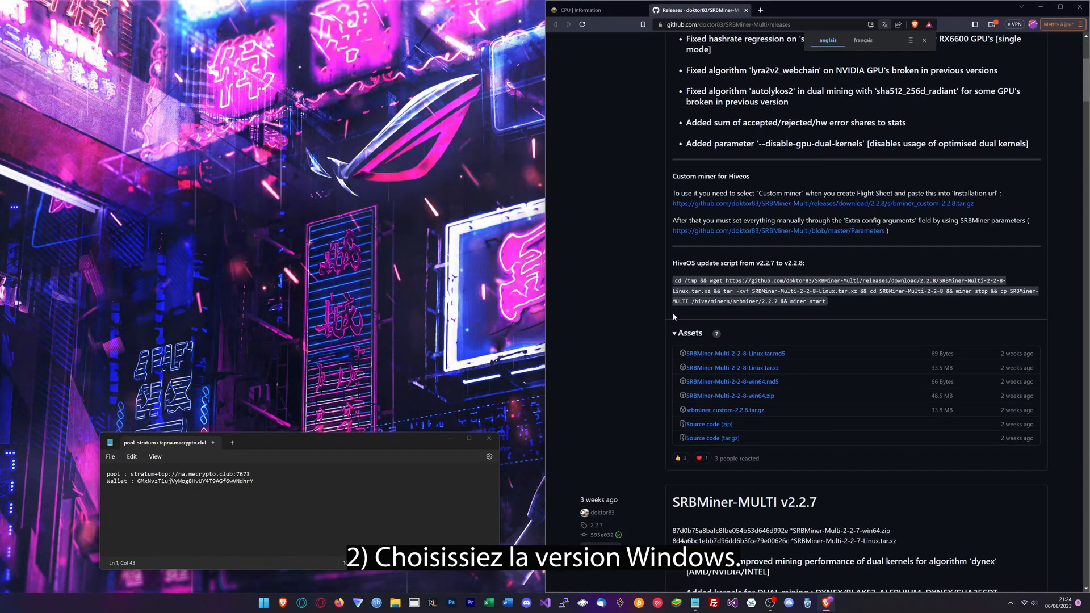
mouse_move(728, 396)
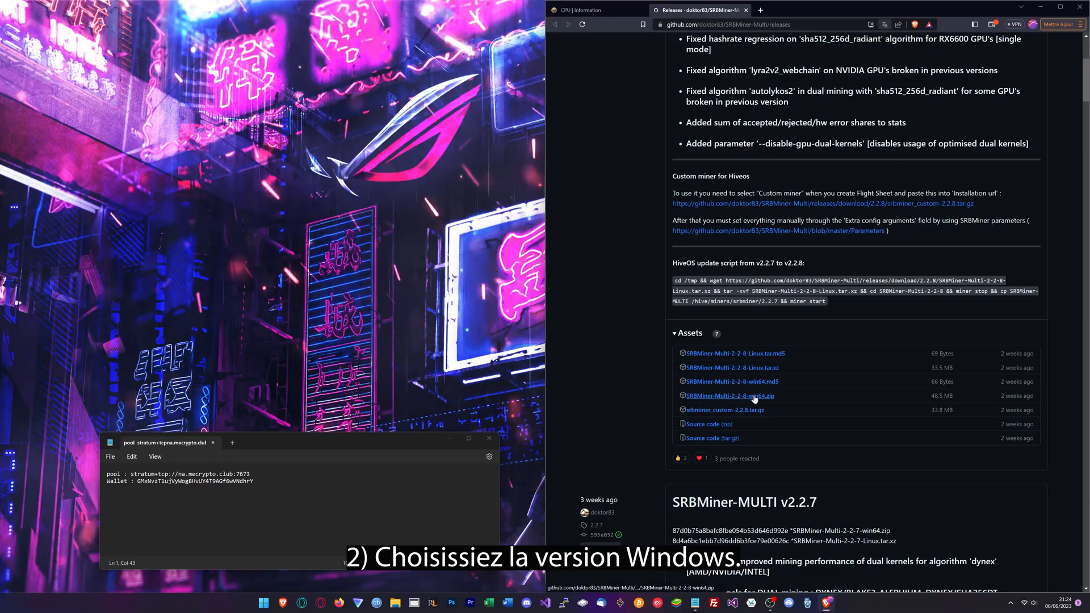
click(729, 396)
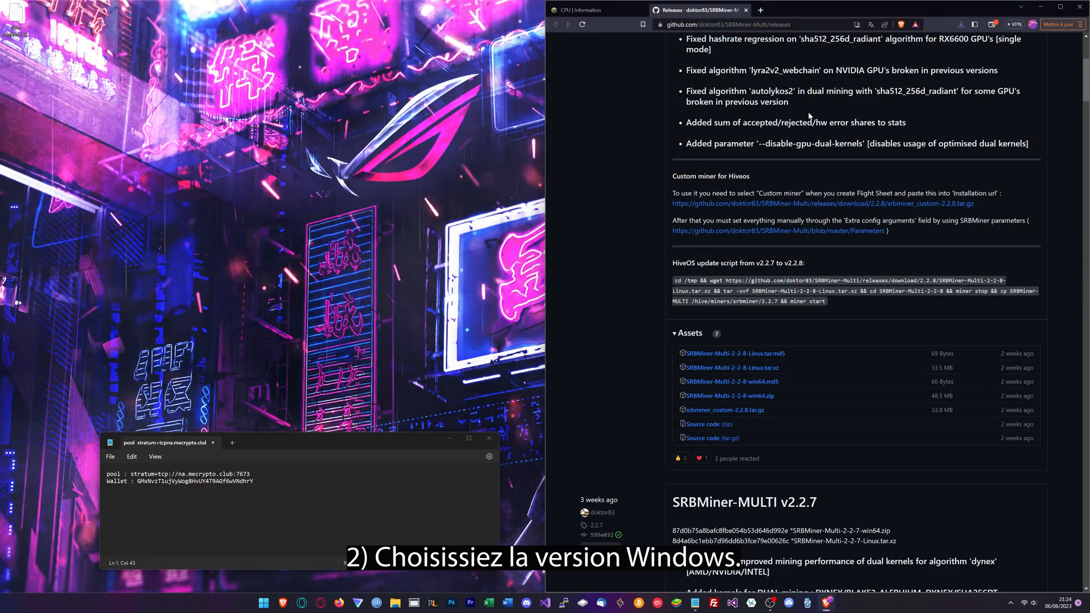
click(594, 9)
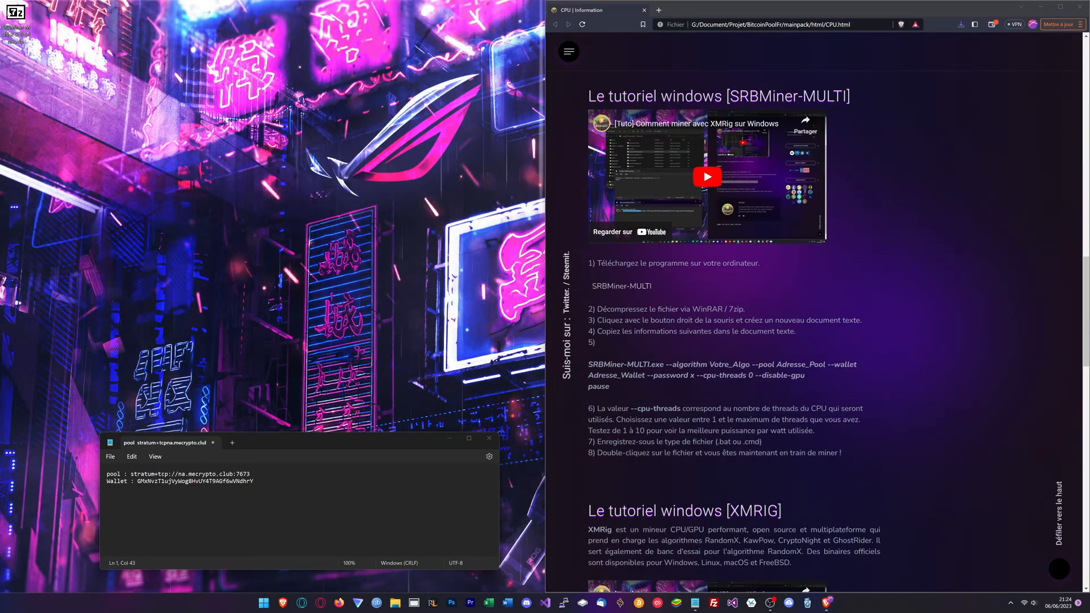
- Open the downloaded archive in 7-Zip and extract the SRBMiner-Multi-2-2-8 folder
right_click(13, 14)
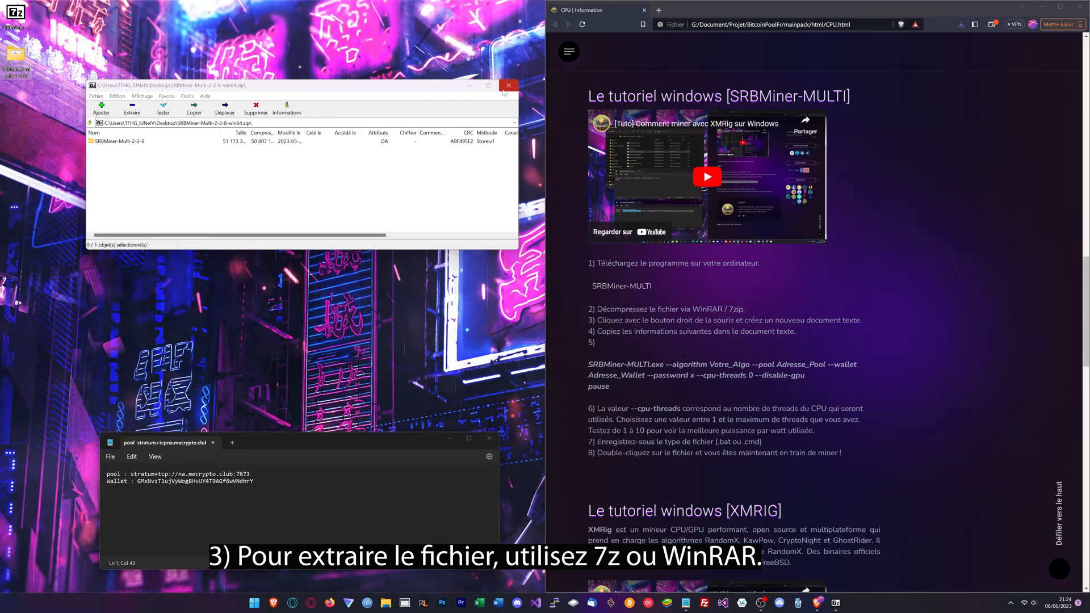
click(508, 85)
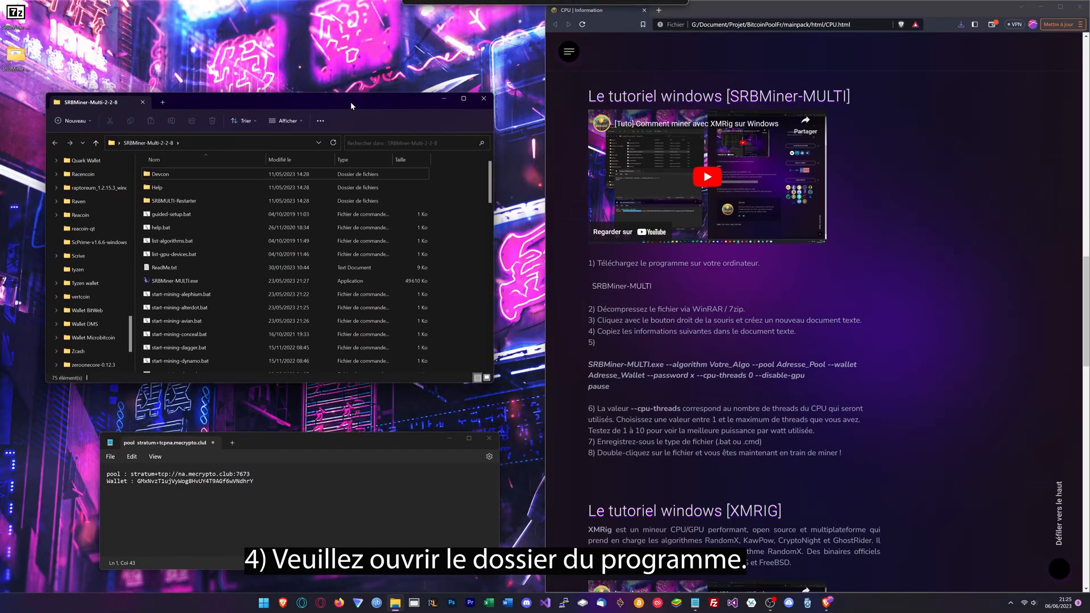
- Create 'Nouveau Text Document.txt' in the SRBMiner-Multi-2-2-8 folder and open it in Notepad
click(173, 254)
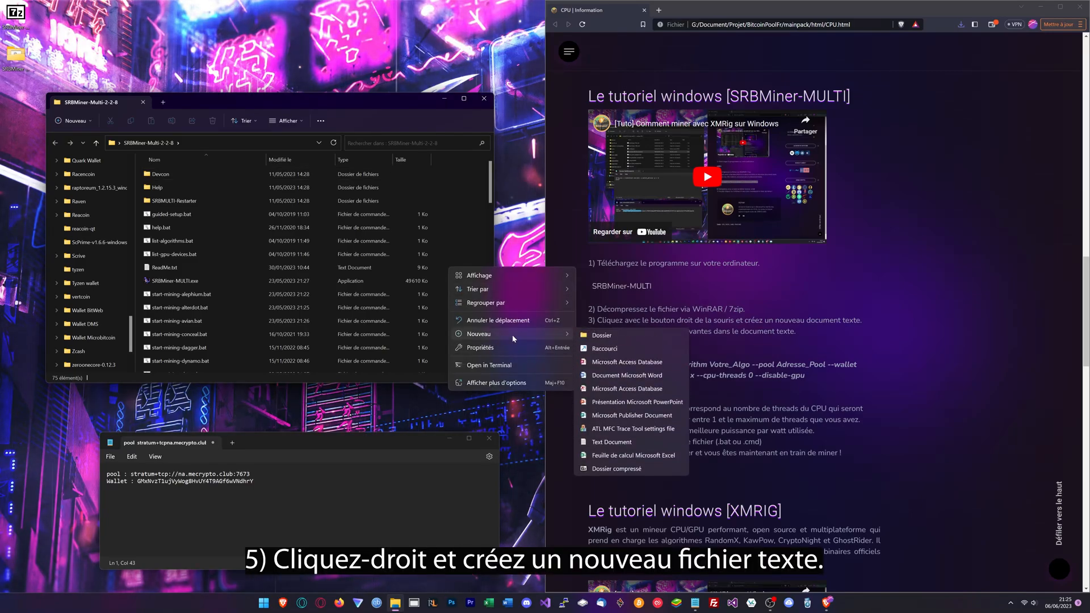
click(612, 441)
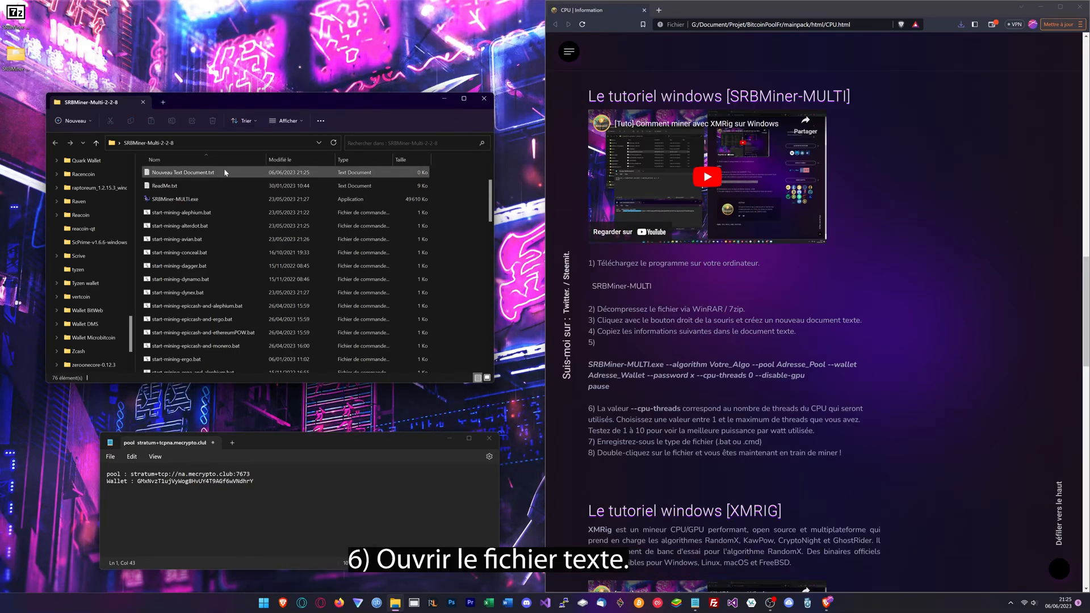
double_click(182, 172)
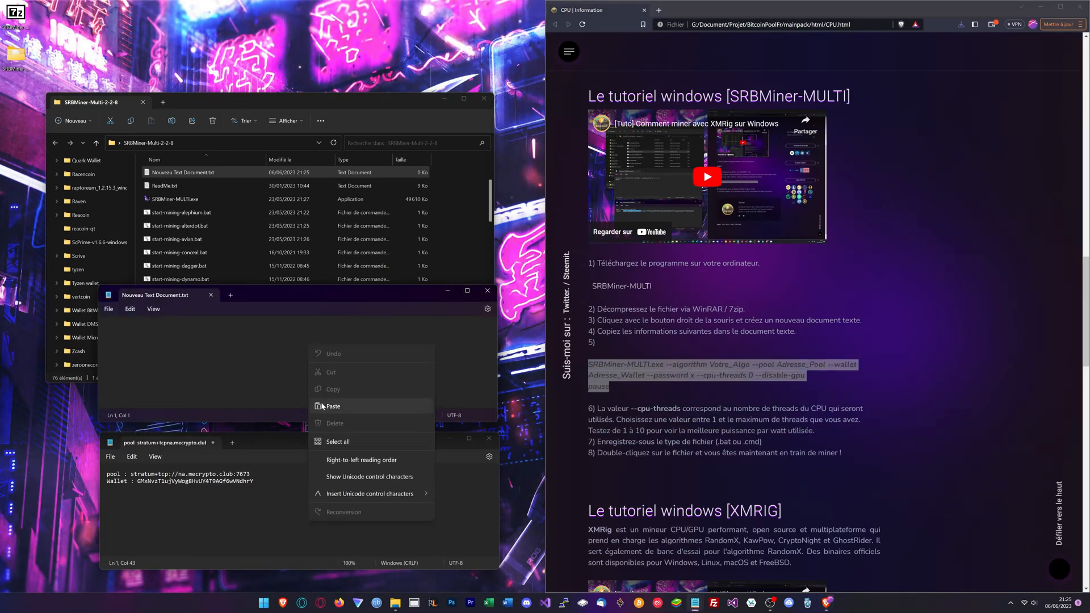
- Paste the miner command template and replace Adresse_Pool with the na.mecrypto.club pool address
click(333, 406)
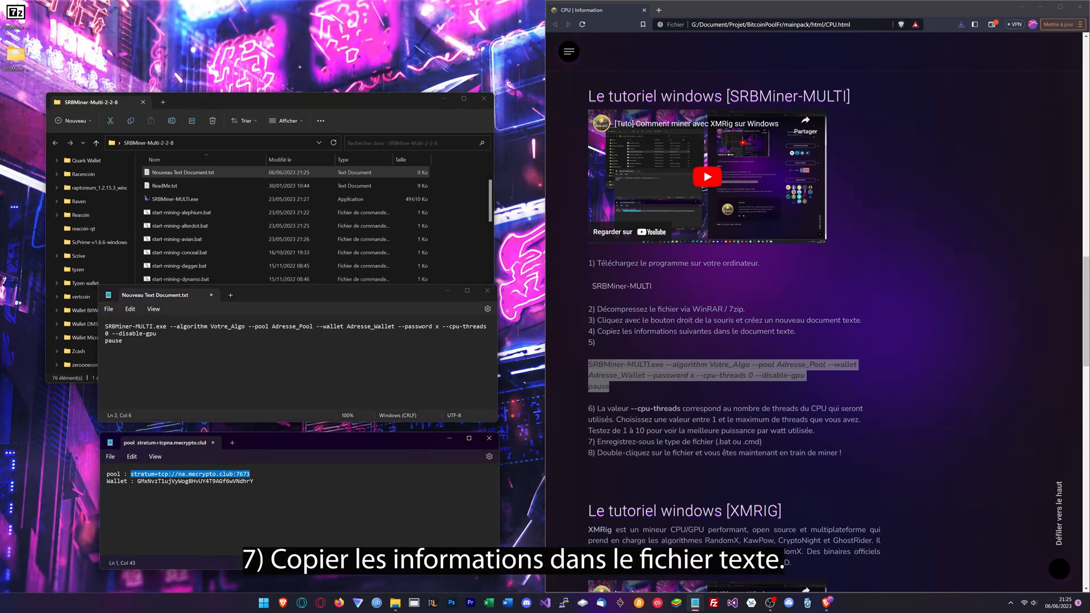
right_click(174, 340)
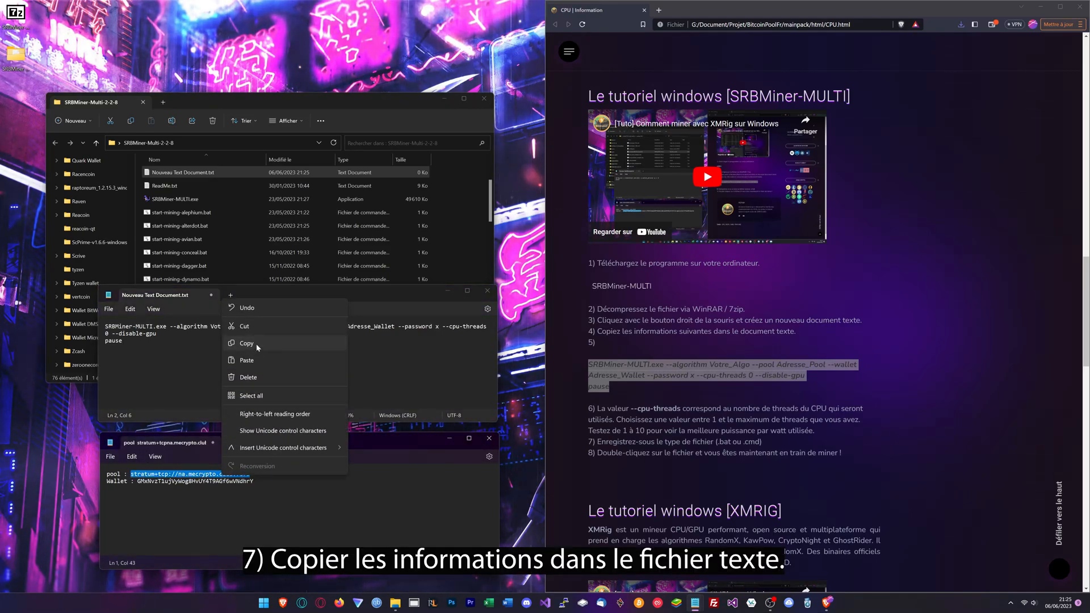
click(246, 360)
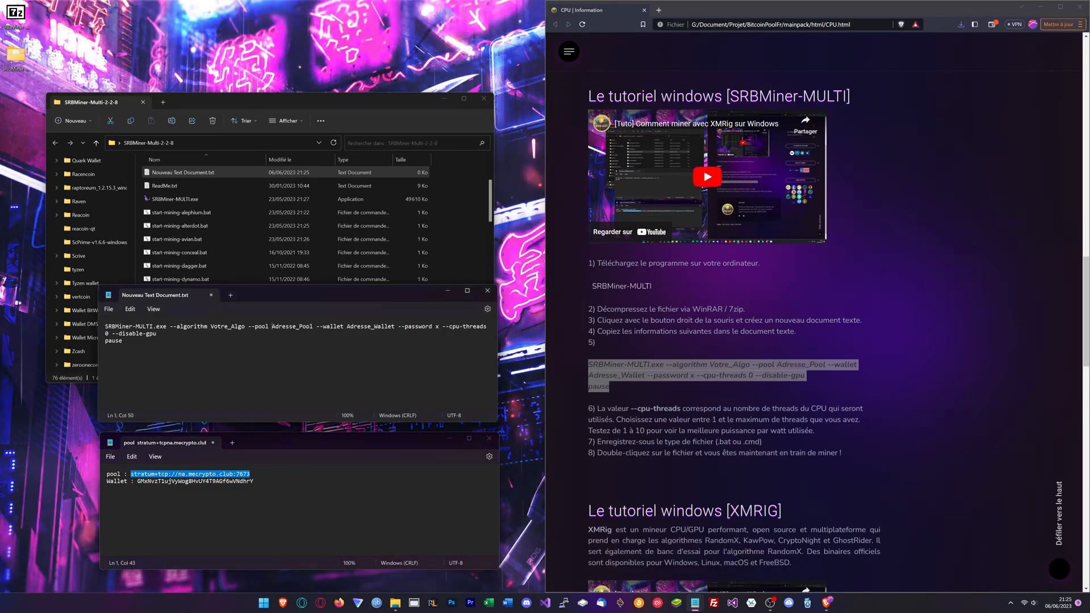
right_click(287, 326)
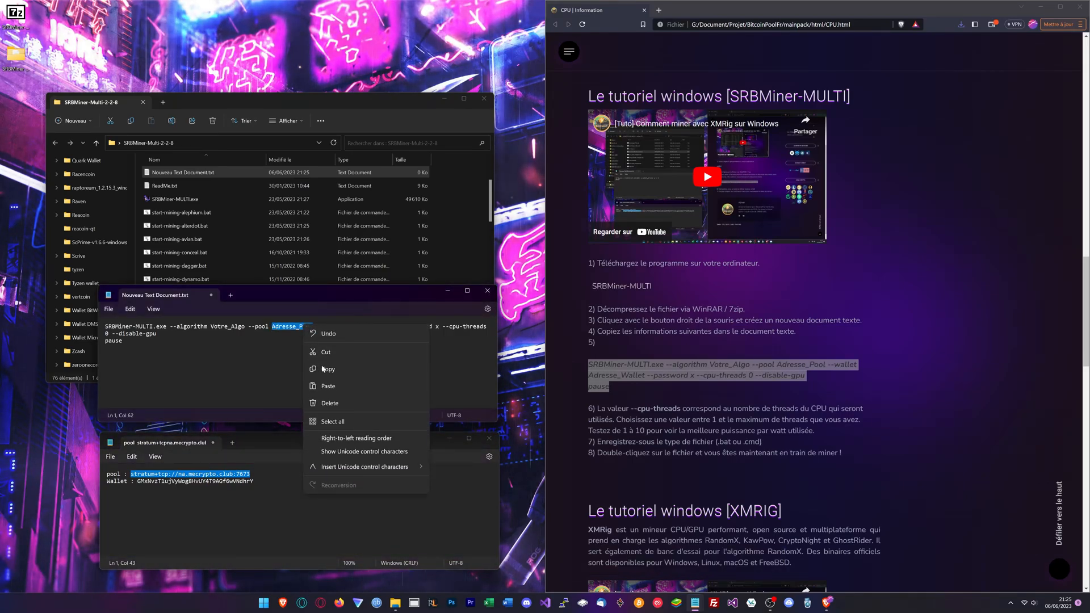
click(327, 386)
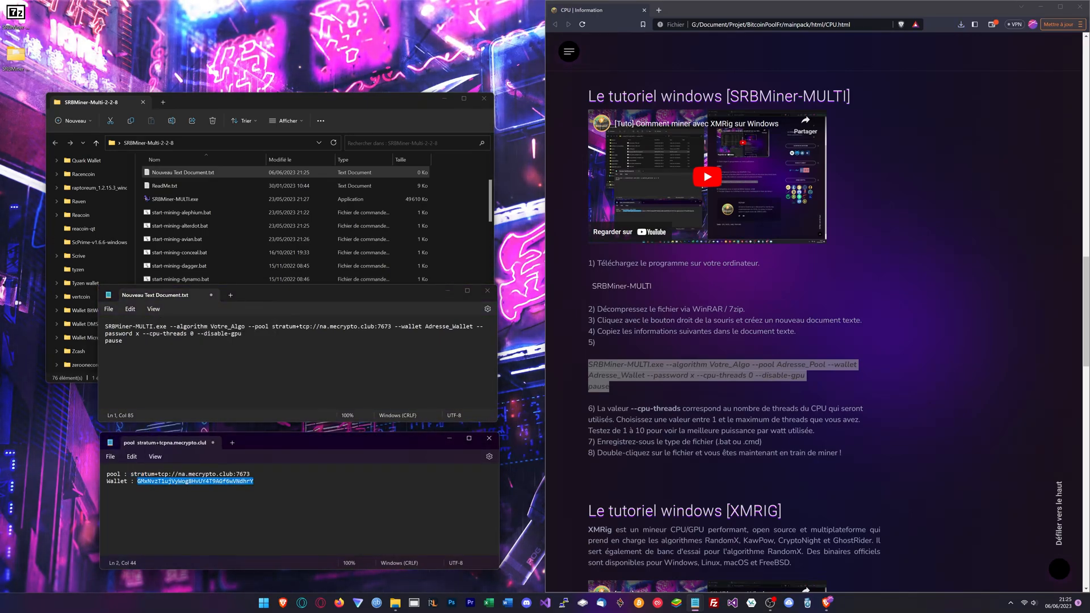
- Fill in the wallet address and replace Votre_Algo with yescryptr16
double_click(449, 326)
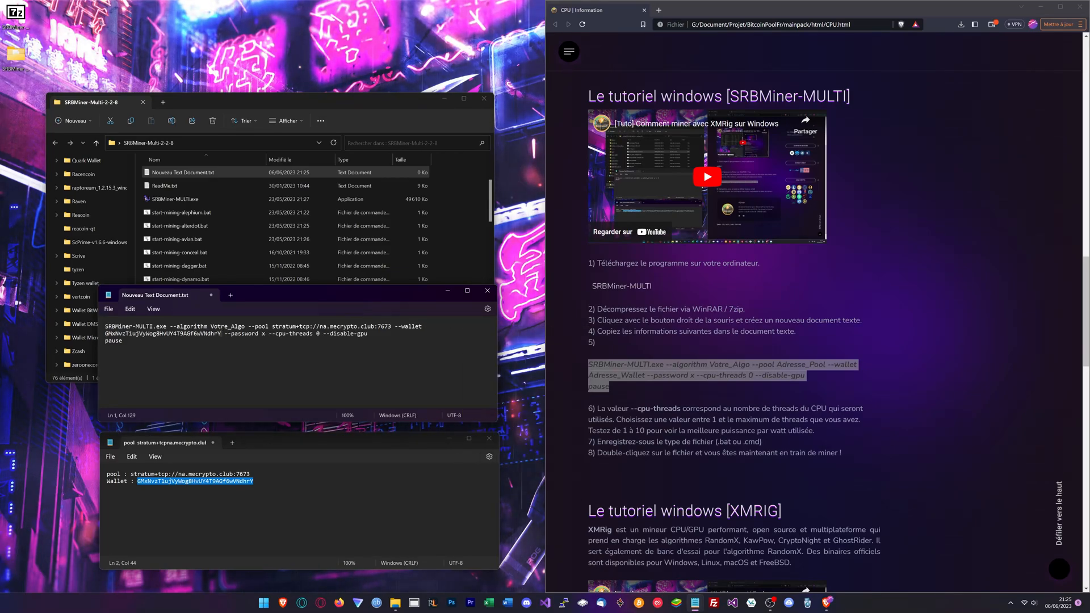
double_click(226, 326)
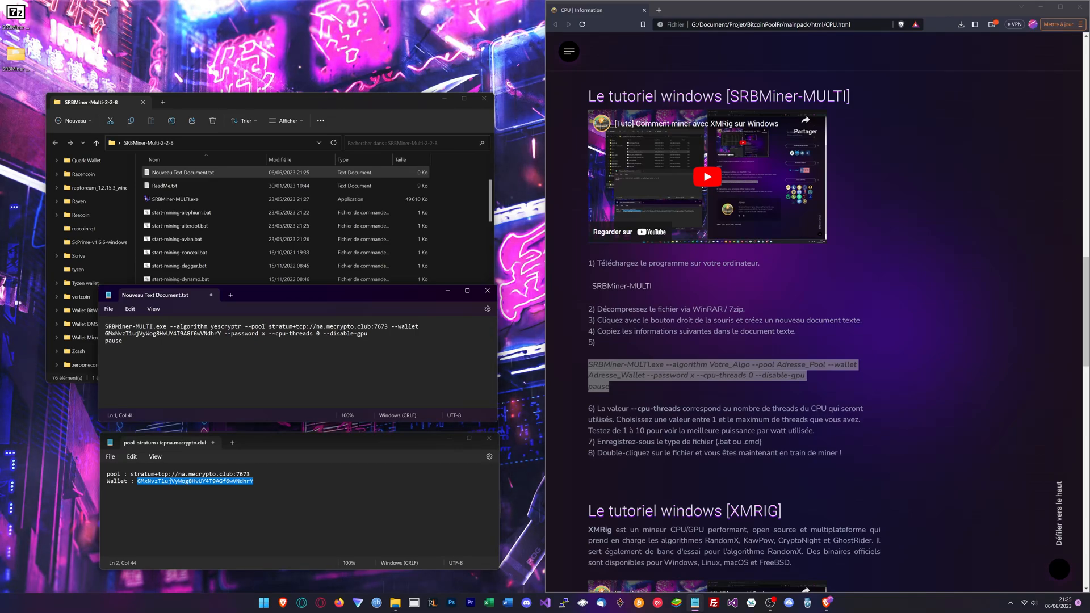
text(16)
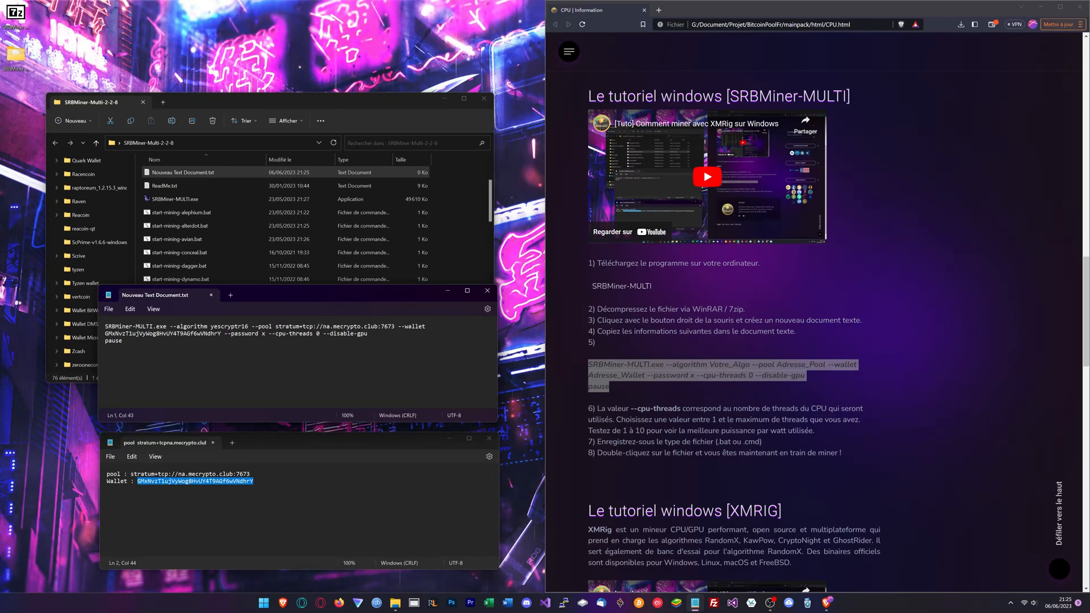
- Save the command as run.bat with file type All files (*.*)
click(109, 309)
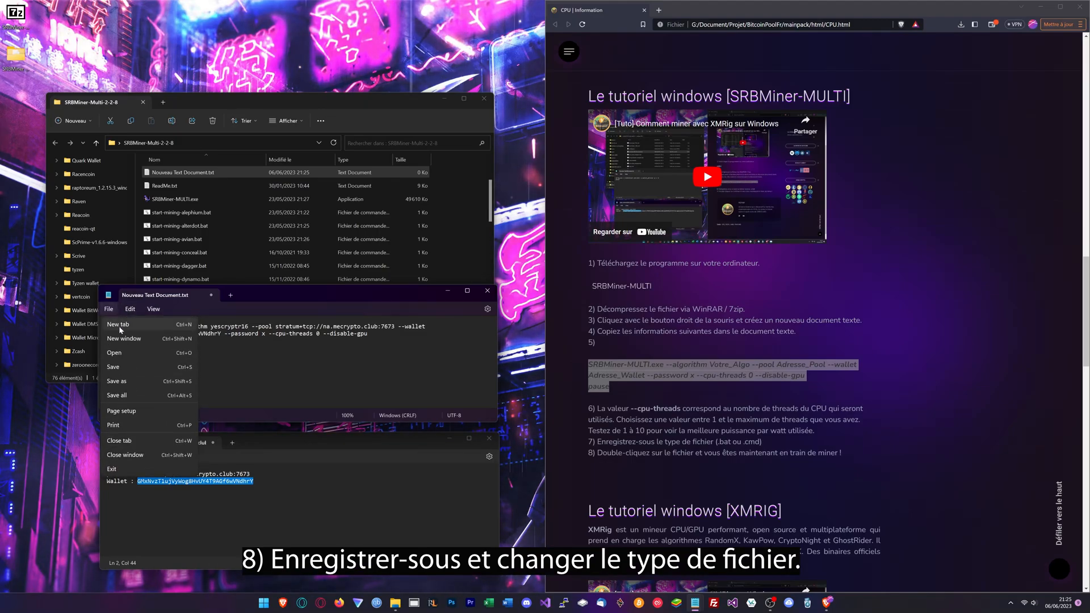
click(117, 381)
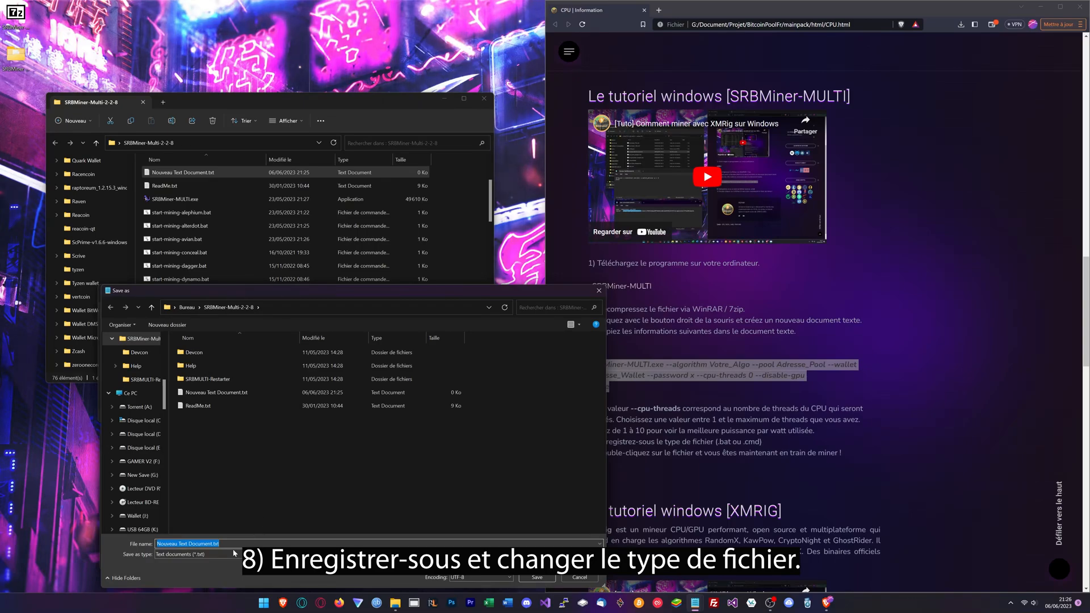
click(197, 554)
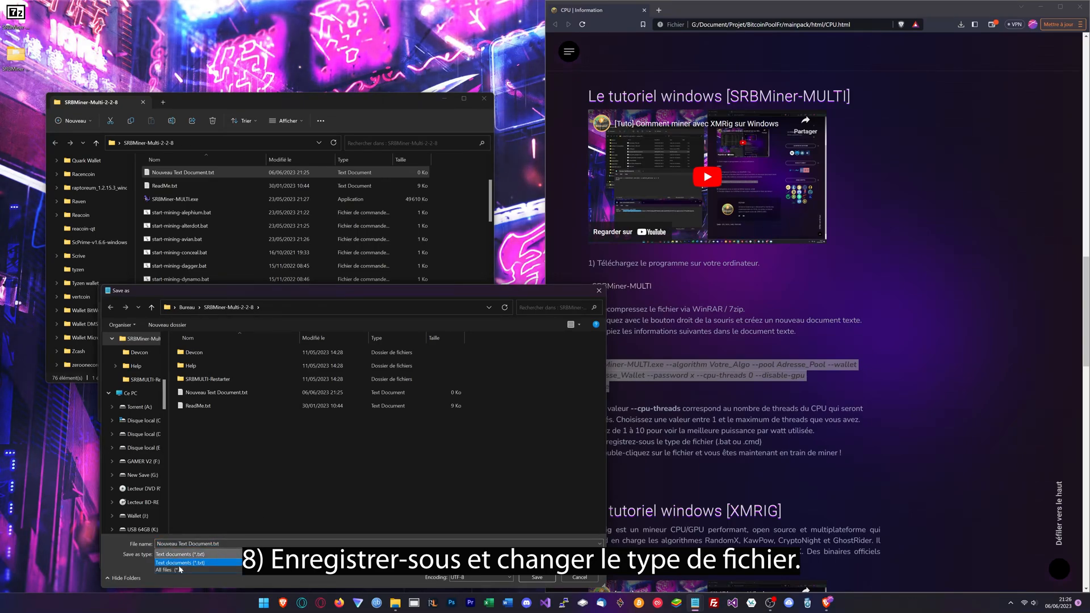
click(164, 570)
text(run.bat)
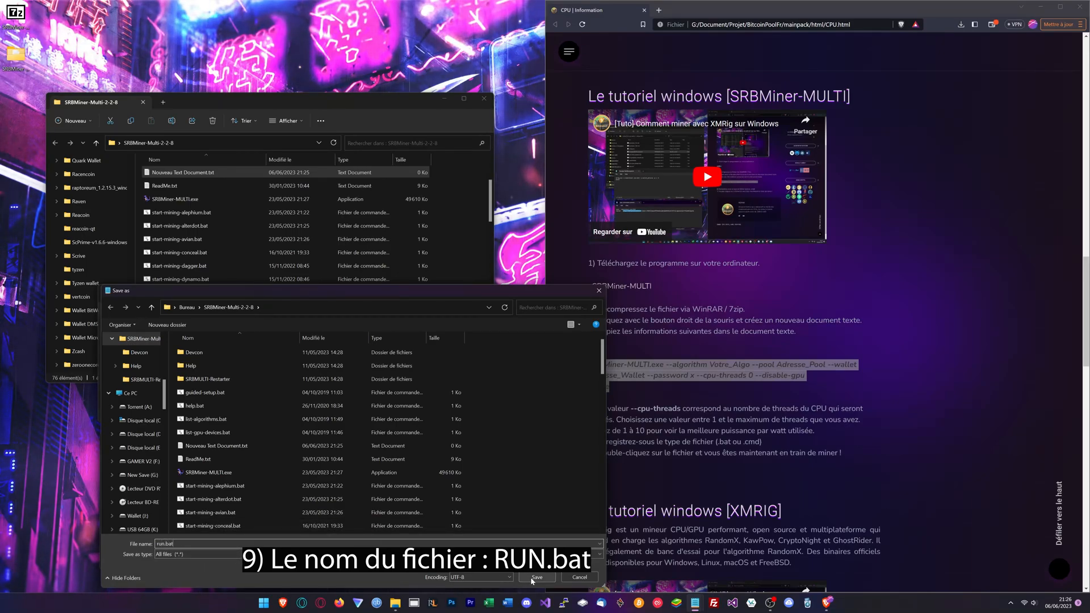
click(536, 577)
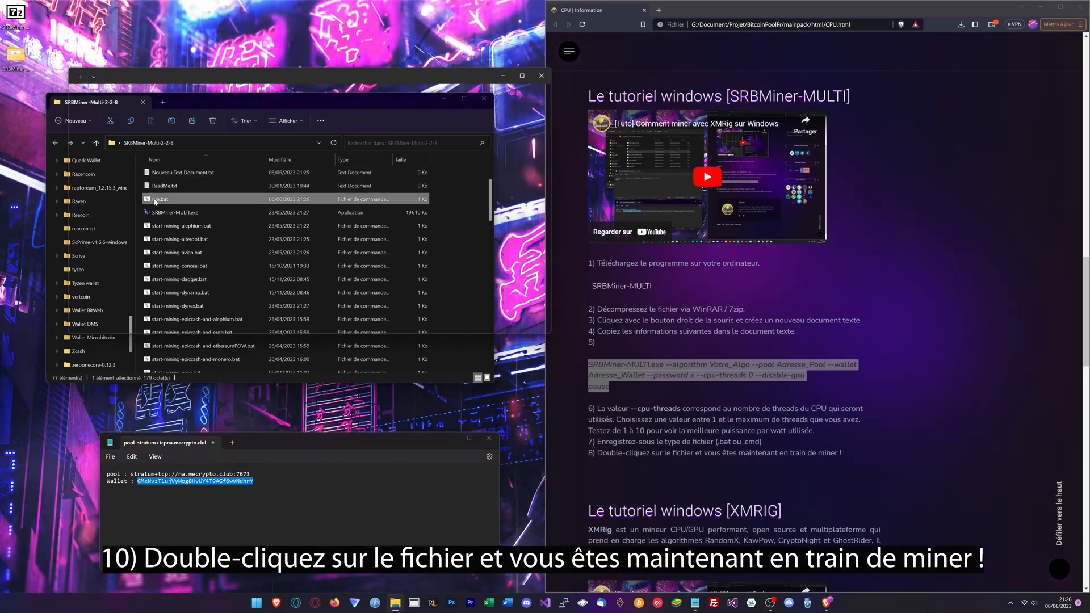
- Launch run.bat to start SRBMiner-MULTI mining yescryptr16 in a console
double_click(161, 199)
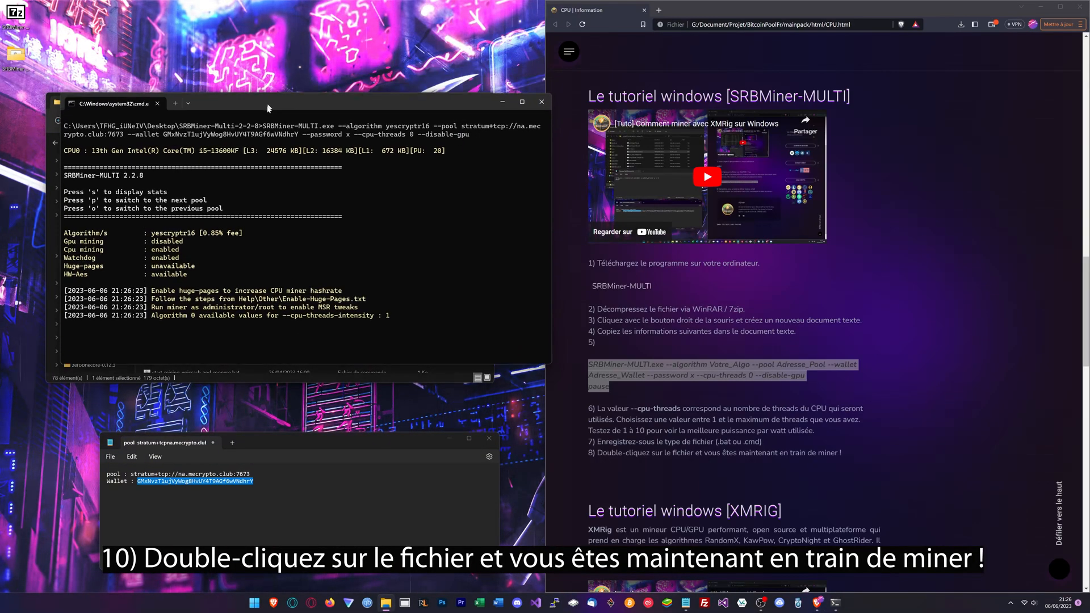